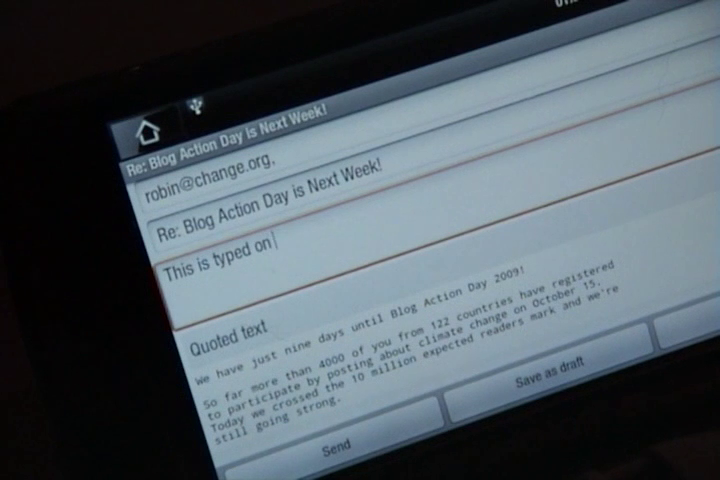
Step: Type the first characters of the Blog Action Day reply body on the Bluetooth keyboard
{"action": "type", "text": "a key"}
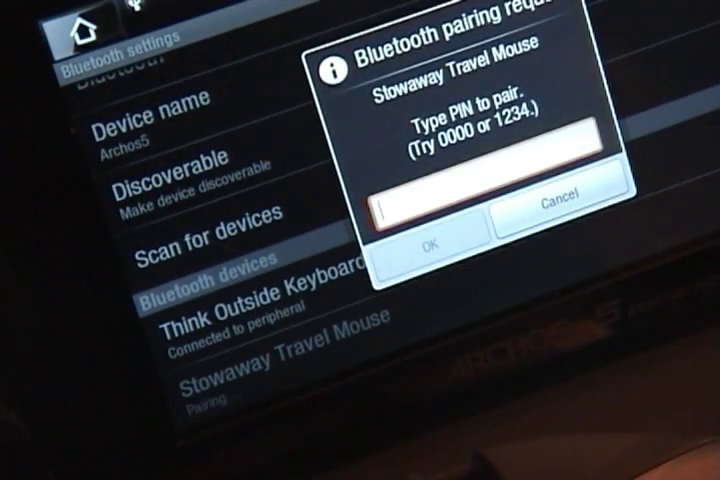
Step: Enter PIN 0000 to pair the Stowaway Travel Mouse
{"action": "type", "text": "0"}
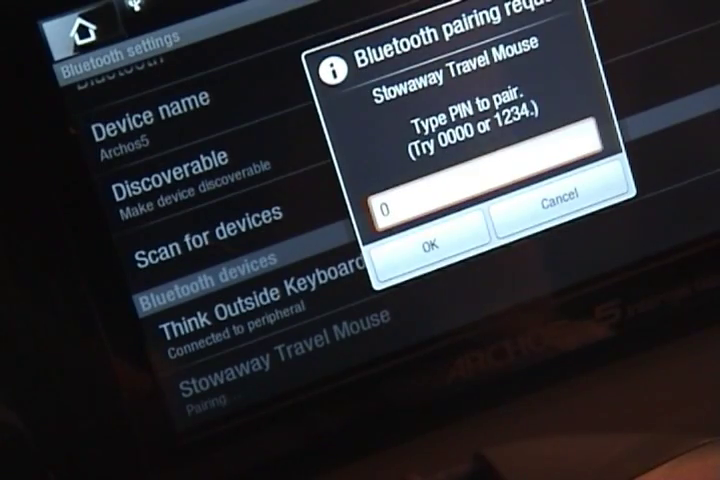
{"action": "type", "text": "0000"}
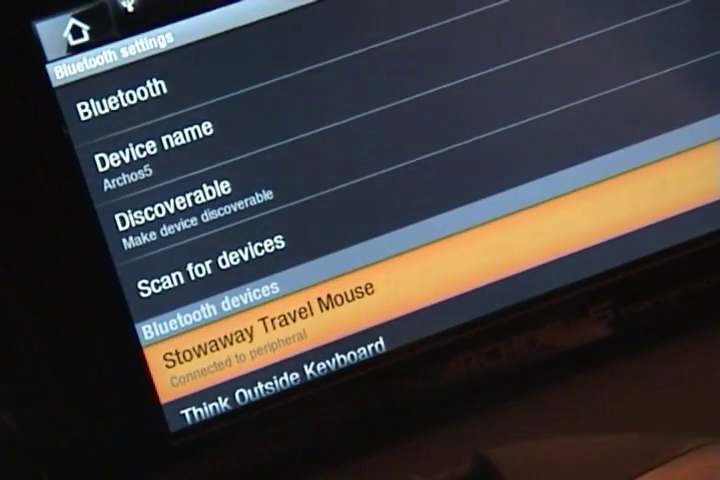
{"action": "mouse_move", "coordinate": [409, 183]}
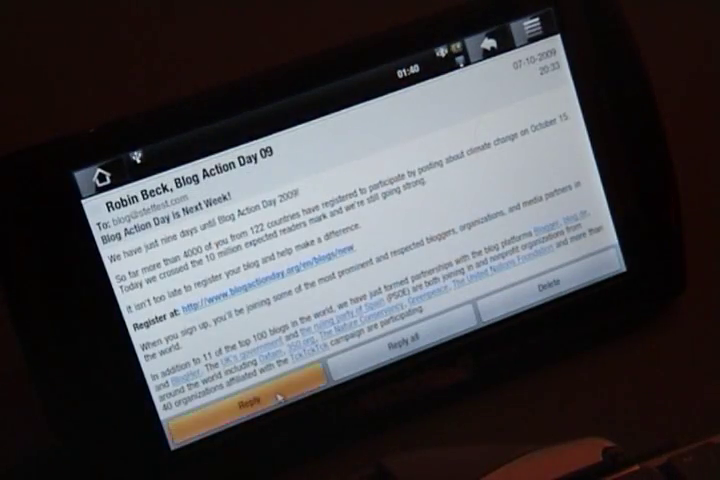
{"action": "left_click", "coordinate": [244, 412]}
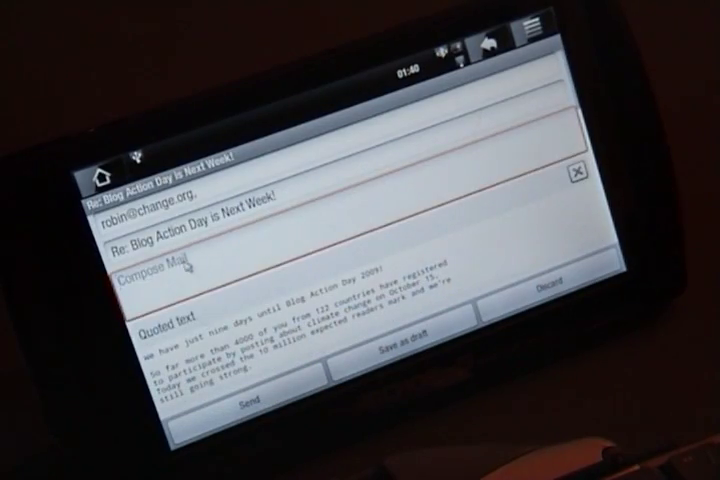